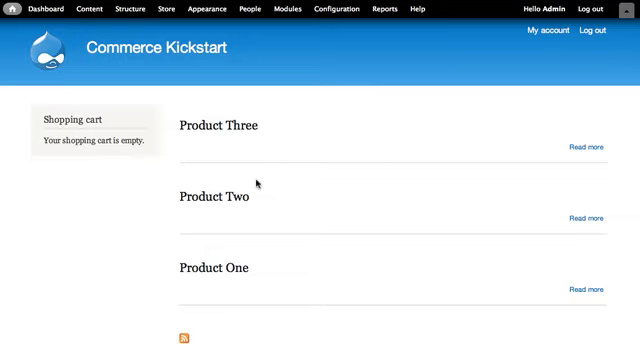
mouse_move(372, 174)
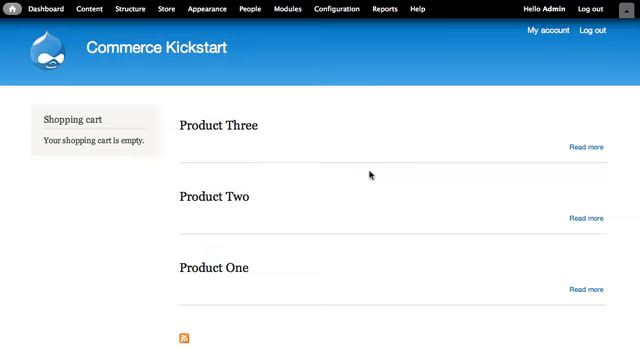
mouse_move(424, 189)
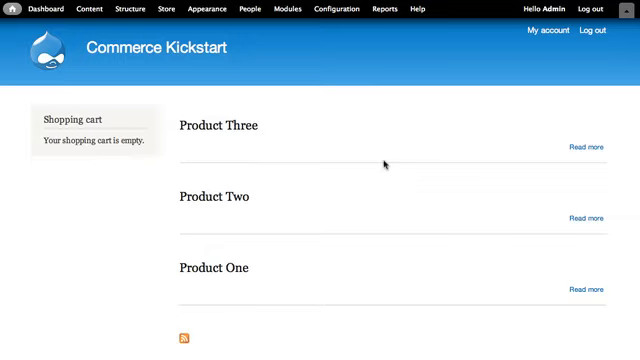
mouse_move(379, 155)
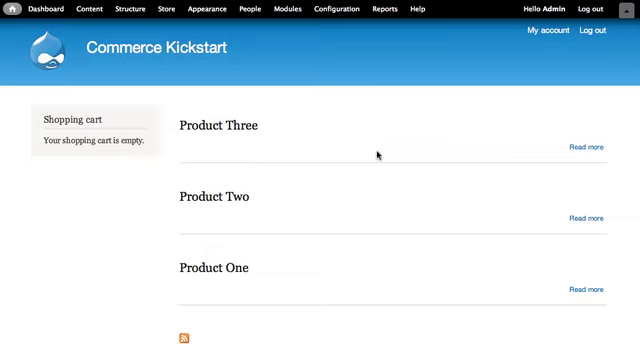
mouse_move(377, 154)
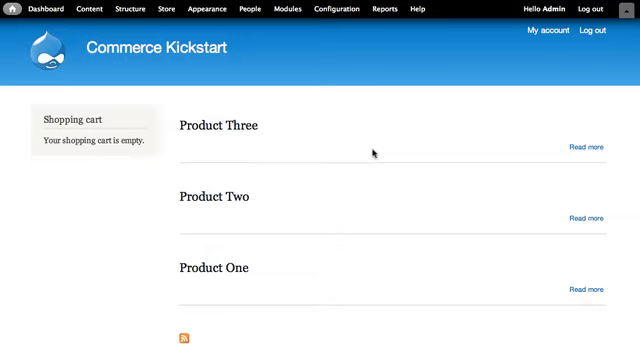
mouse_move(245, 77)
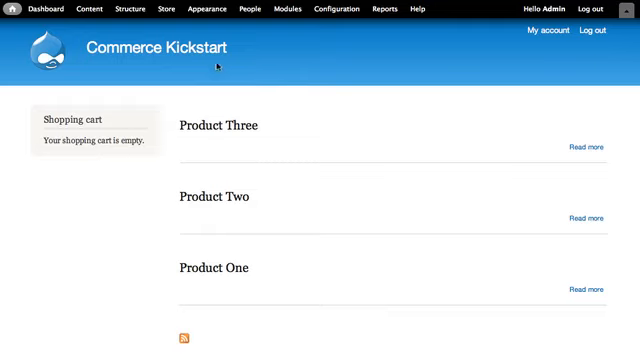
mouse_move(143, 13)
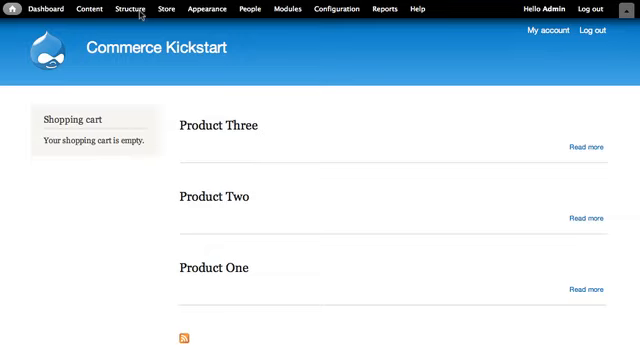
mouse_move(144, 11)
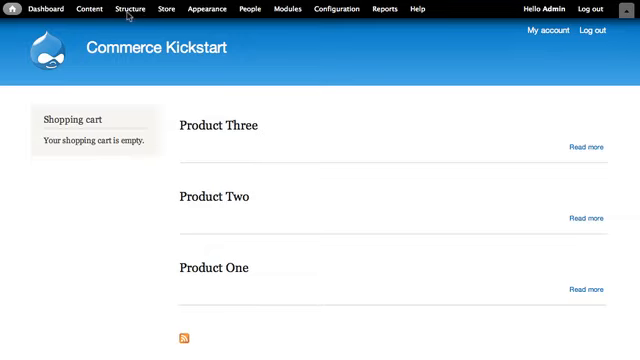
Step: View the Product display content type's fields under Structure > Content types
click(131, 9)
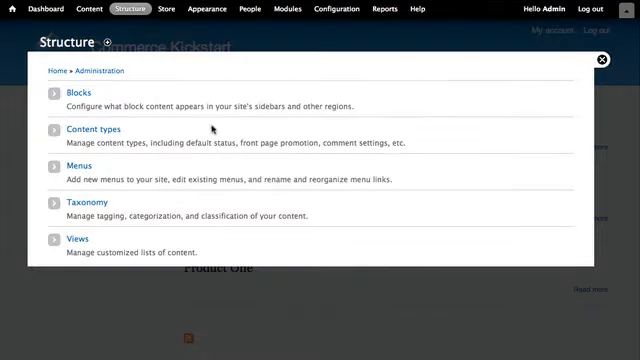
click(90, 129)
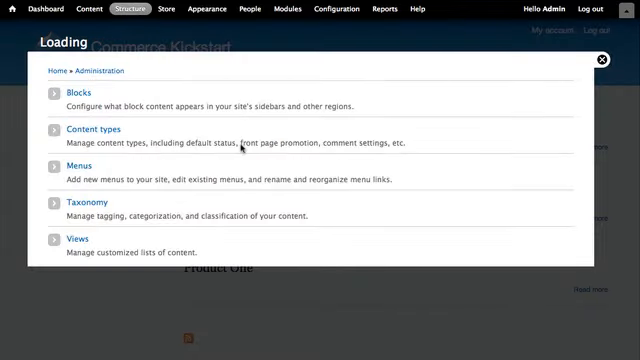
click(92, 129)
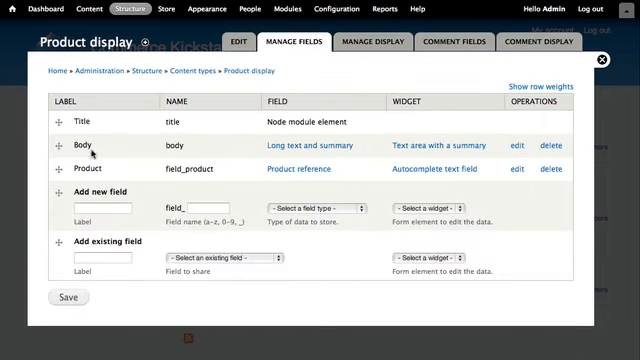
mouse_move(243, 171)
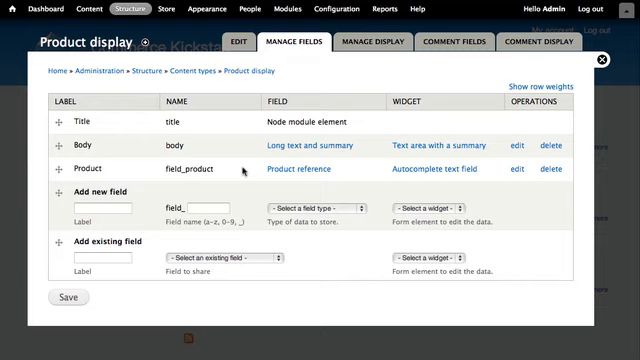
mouse_move(493, 170)
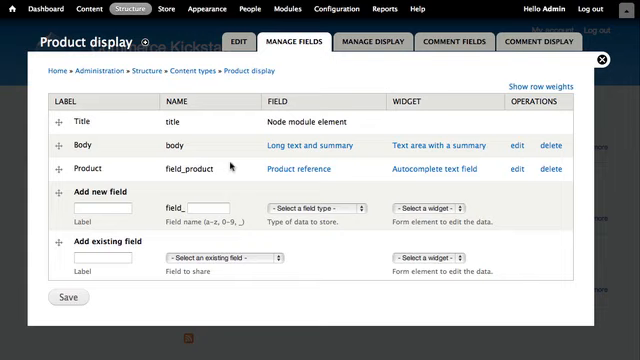
mouse_move(531, 169)
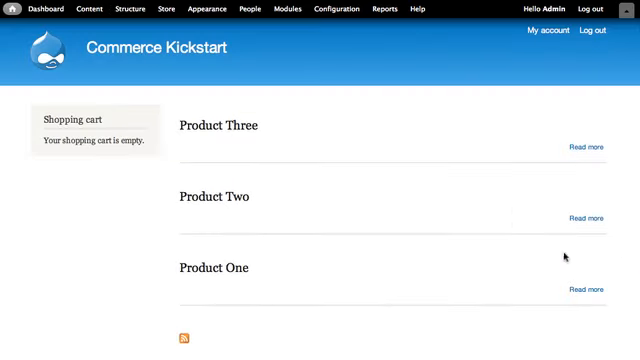
Step: Retitle Product One to Green Man Mug, add the LB Robotics description, and set SKU LB-MUG-1
click(589, 261)
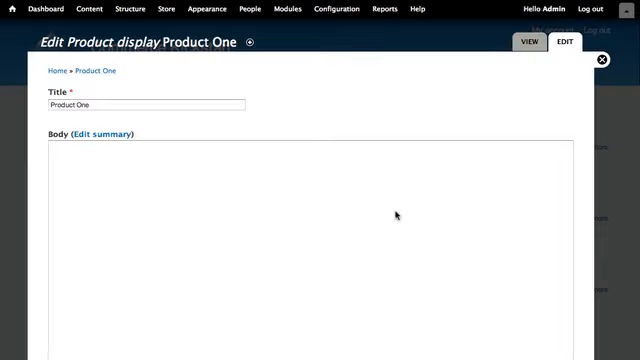
scroll(down, 3)
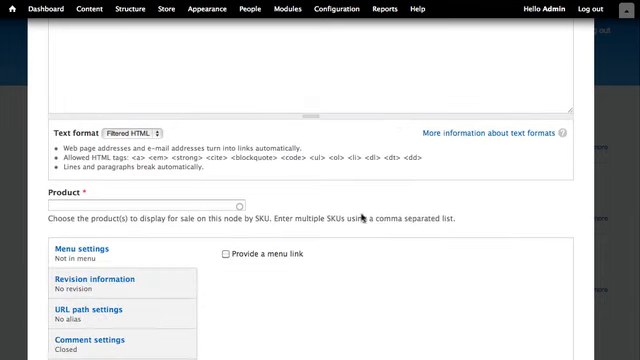
click(150, 206)
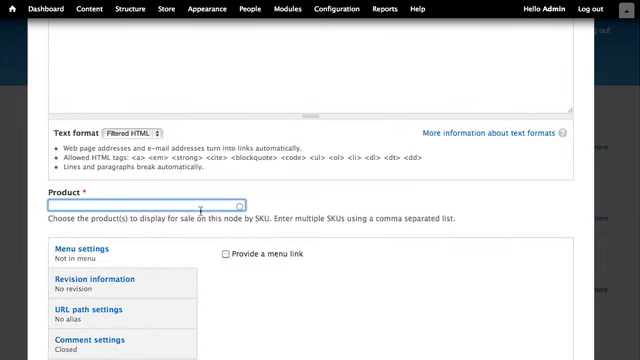
text(LB)
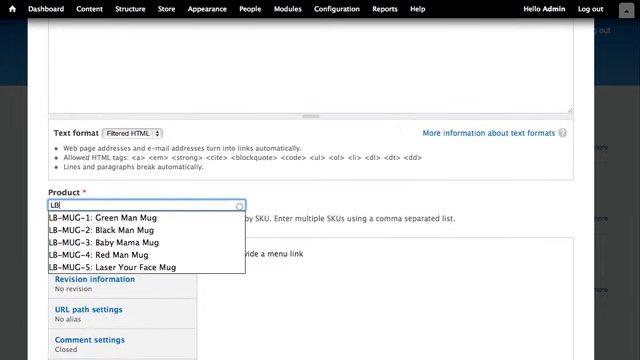
text(-)
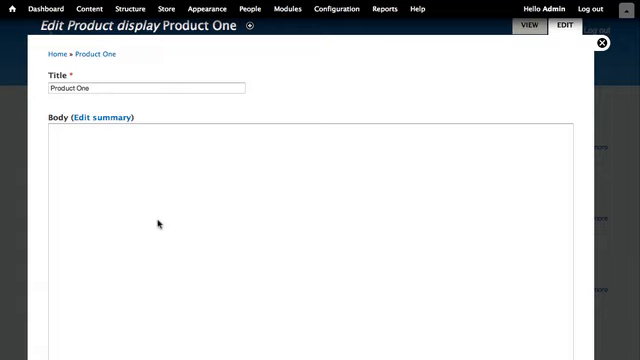
text(Green Man M)
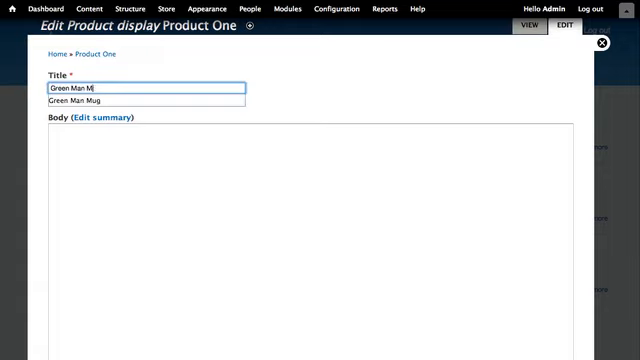
text(This is one of our fabled line of LB Robotics mugs!)
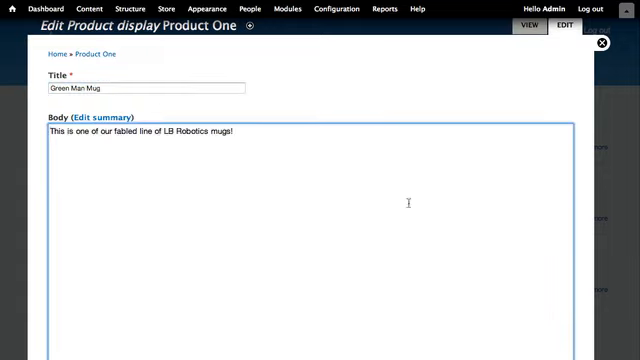
scroll(down, 3)
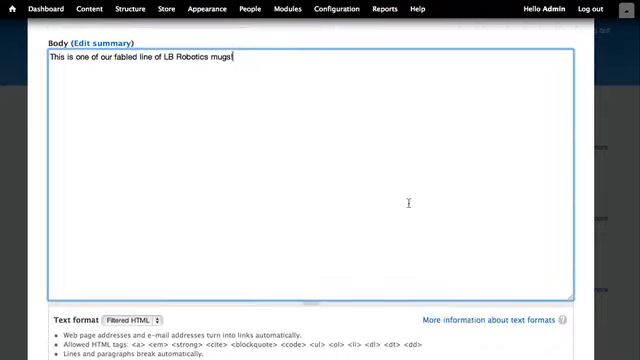
scroll(down, 3)
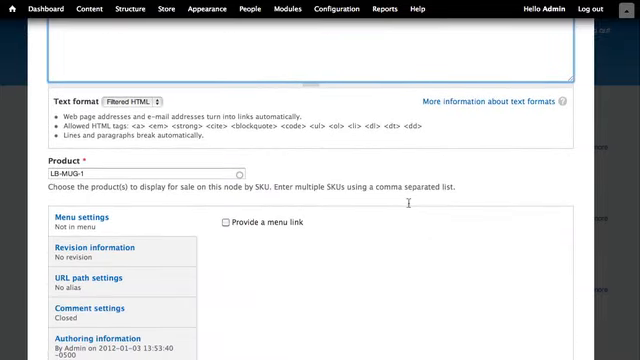
scroll(down, 3)
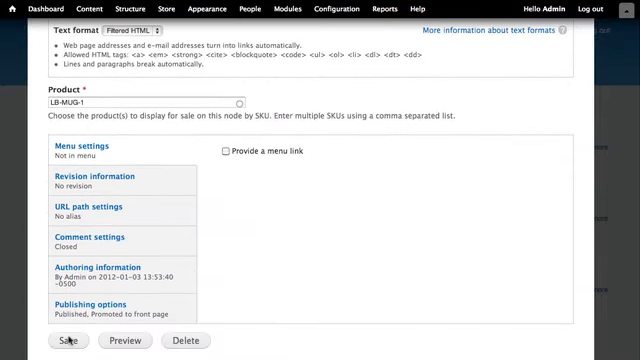
Step: Save Green Man Mug and check its image, $12.50 price and Add to cart
click(66, 340)
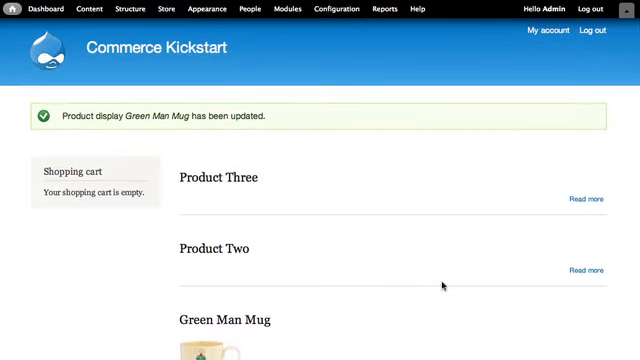
scroll(down, 3)
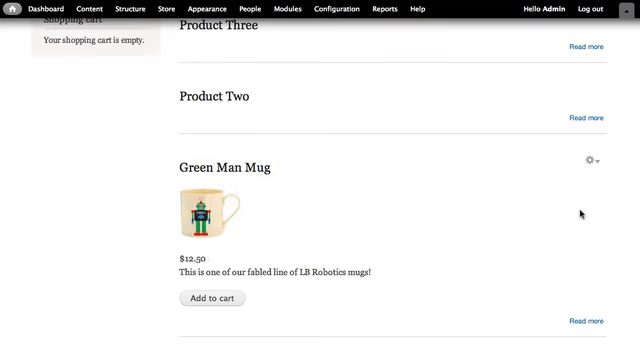
mouse_move(597, 98)
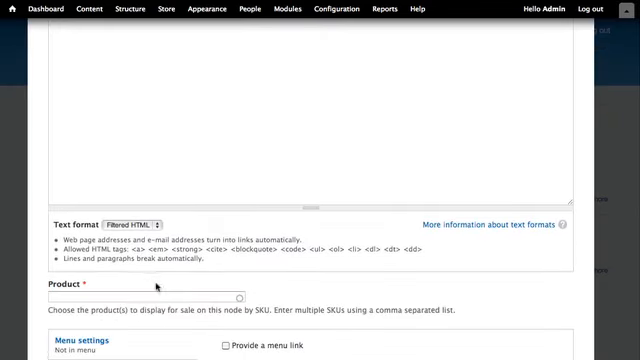
Step: Retitle Product Two to Black Man Mug and add the LB Robotics mug description
click(140, 297)
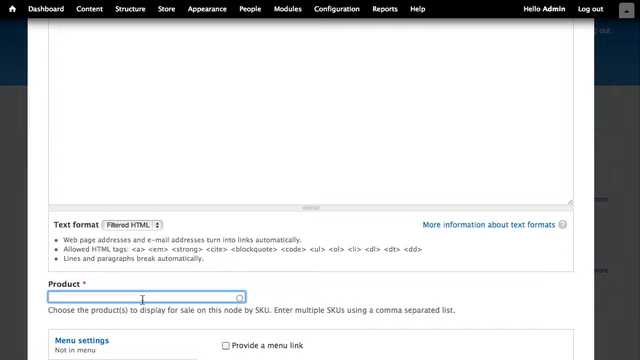
text(LB-)
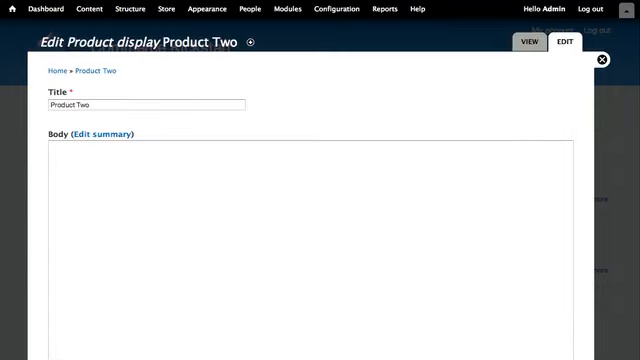
text(Black)
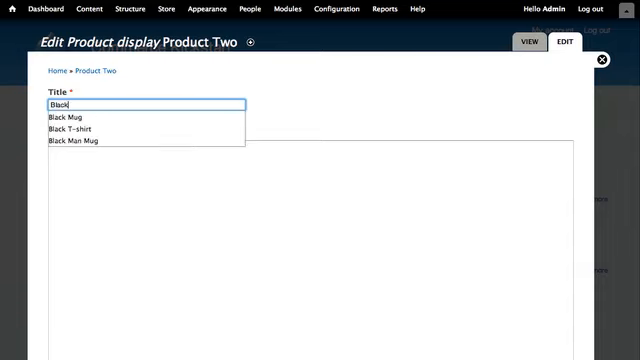
click(75, 140)
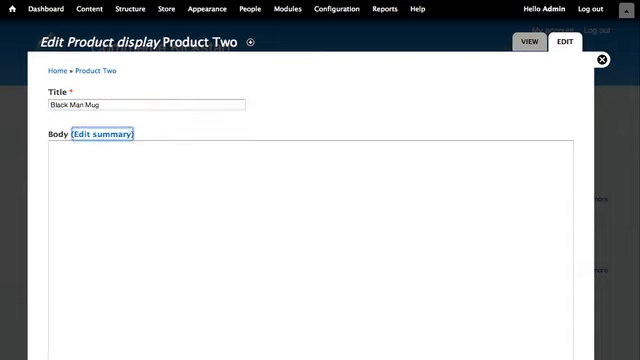
text(This is one of our fabled line of LB Robotics mugs!)
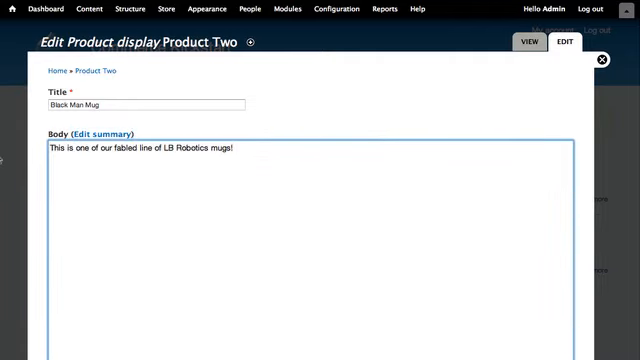
scroll(down, 3)
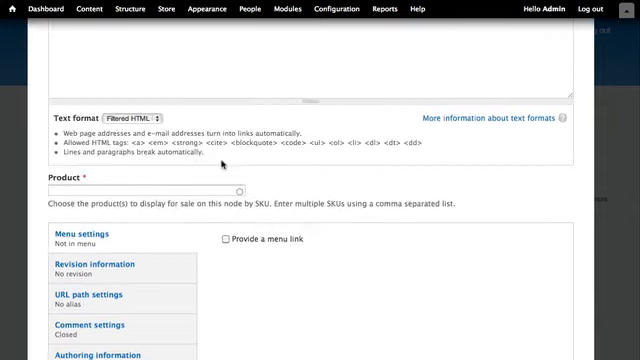
Step: Enter LB-M in the Product field and pick the matching mug SKU
text(L)
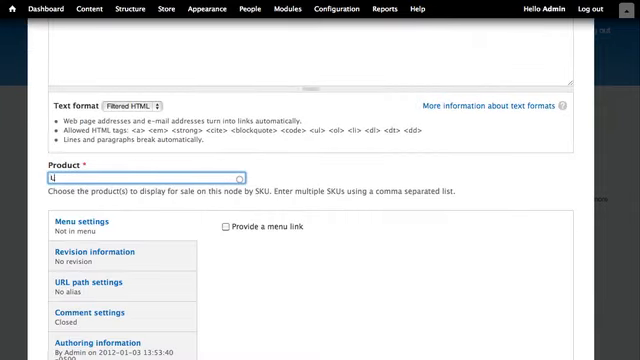
text(LB-M)
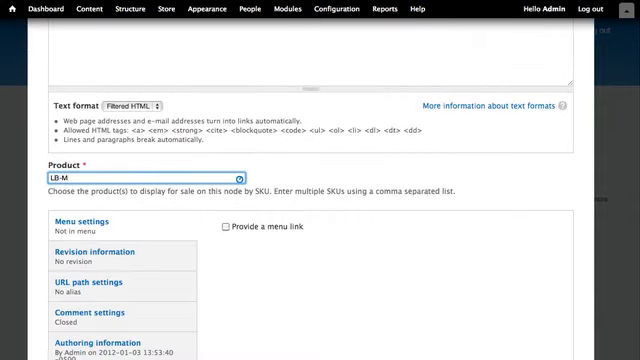
click(130, 177)
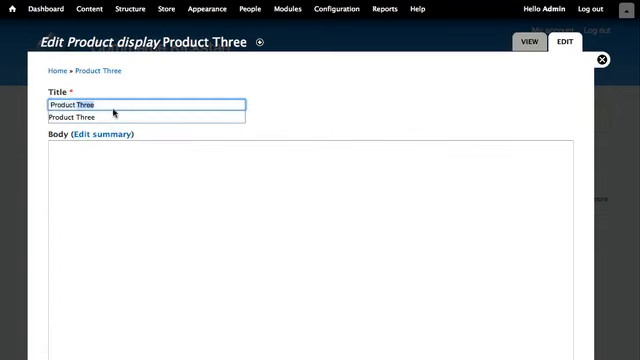
Step: Save Product Three as Baby Mama Mug with the mug description, then view the content list
text(Baby Mama)
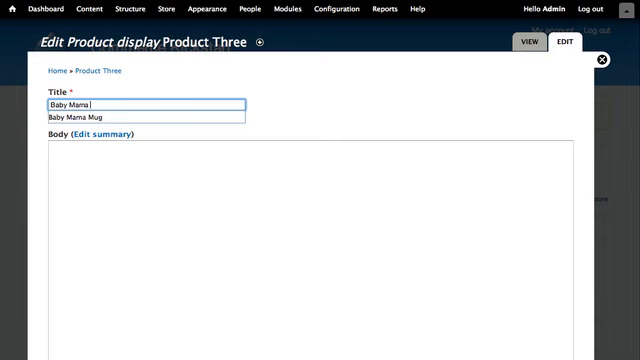
text(This is one of our fabled line of LB Robotics mugs)
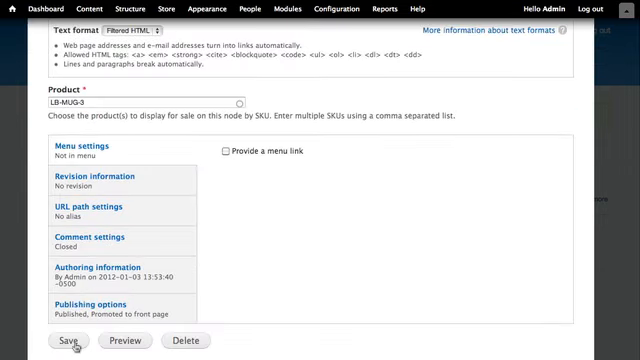
click(65, 340)
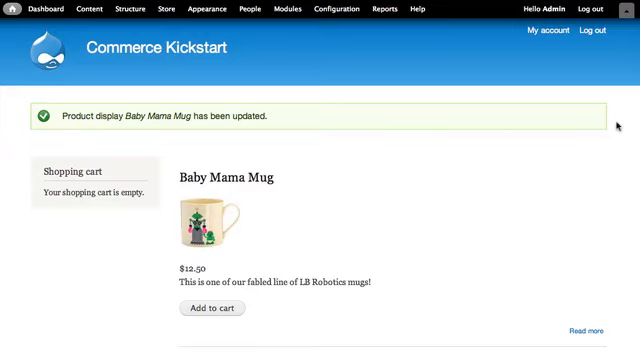
mouse_move(256, 102)
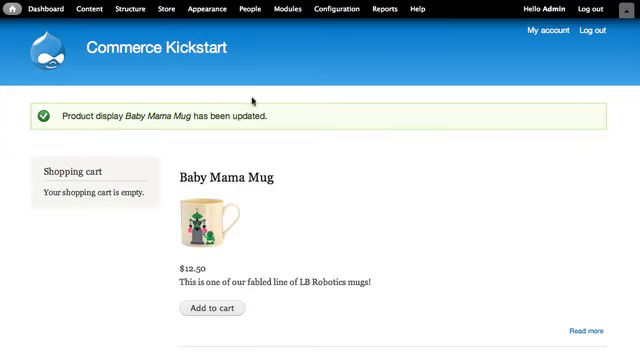
click(88, 9)
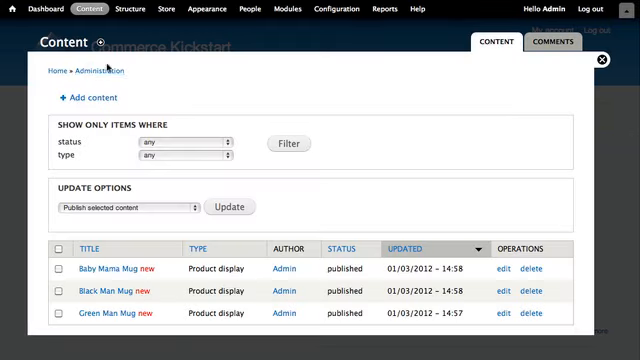
Step: Create and save a Red Man Mug product display with its LB mug SKU
click(90, 97)
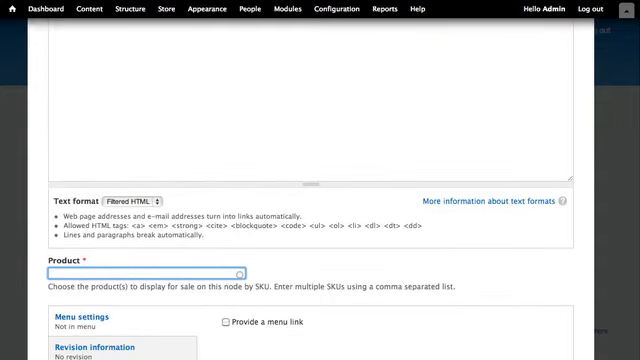
text(LB)
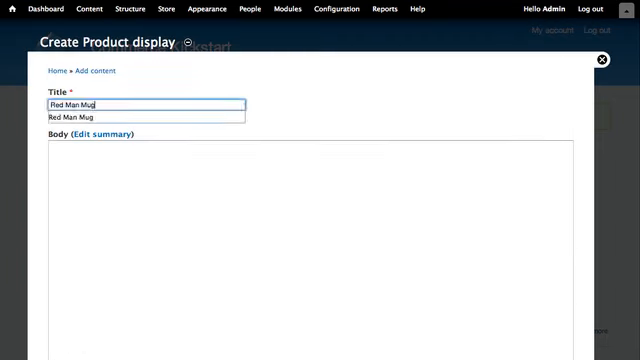
scroll(down, 3)
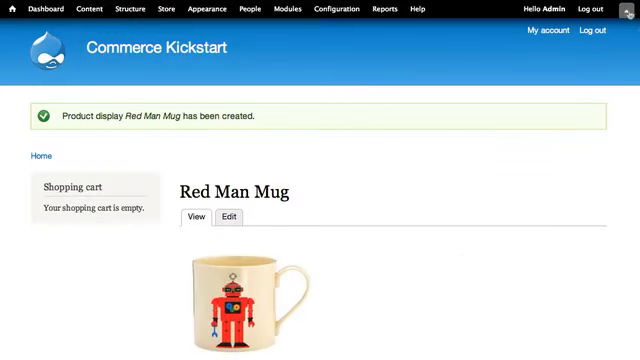
click(632, 10)
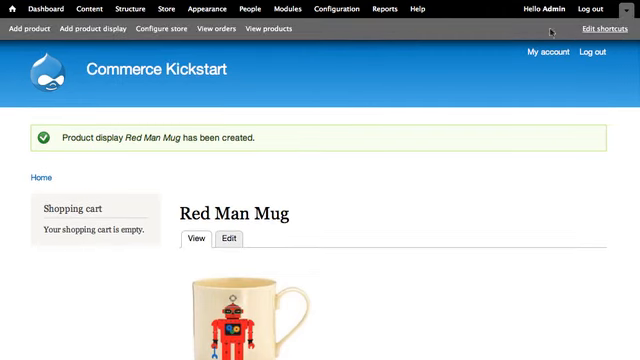
mouse_move(95, 30)
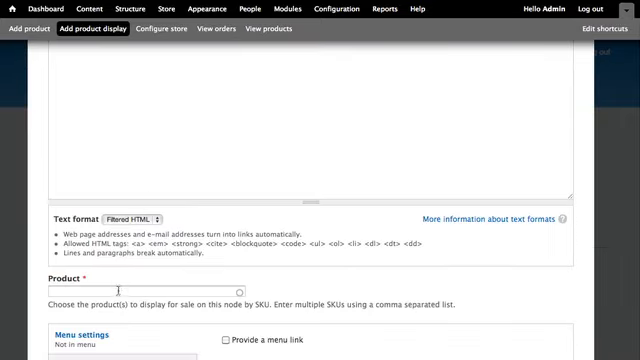
Step: Create and save Laser Your Face Mug with the LB Robotics description and SKU LB-MUG-5
text(LB-)
text(La)
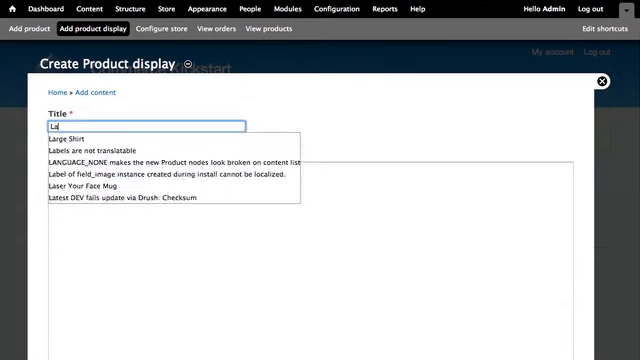
click(88, 189)
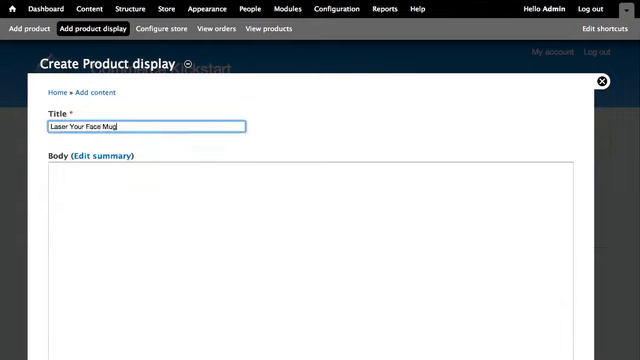
text(This is one of our fabled line of LB Robotics mugs!)
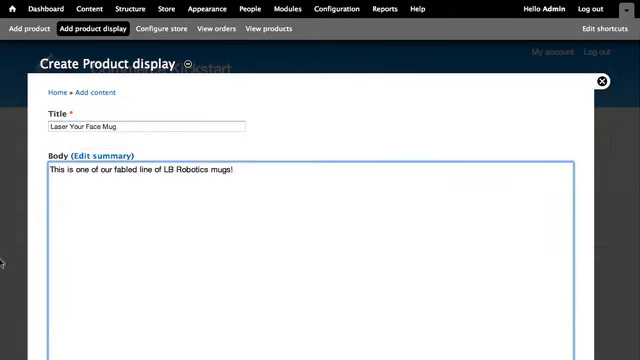
scroll(down, 3)
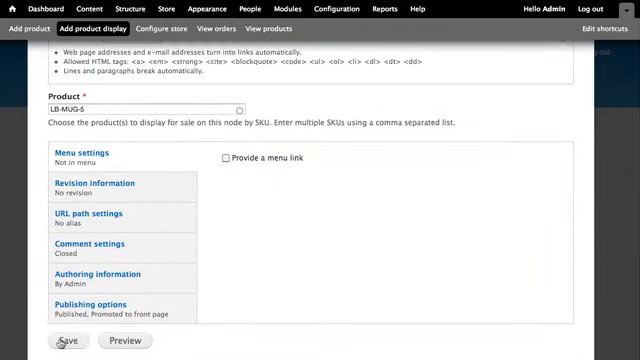
click(68, 341)
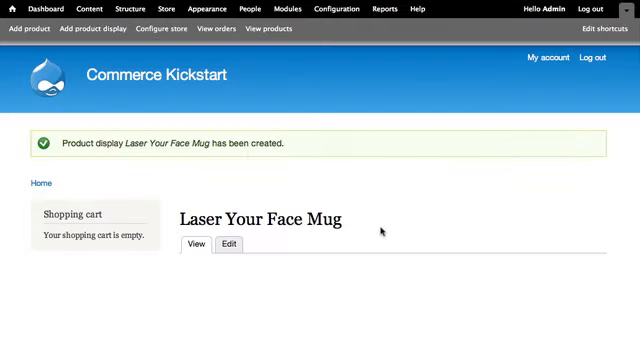
scroll(down, 3)
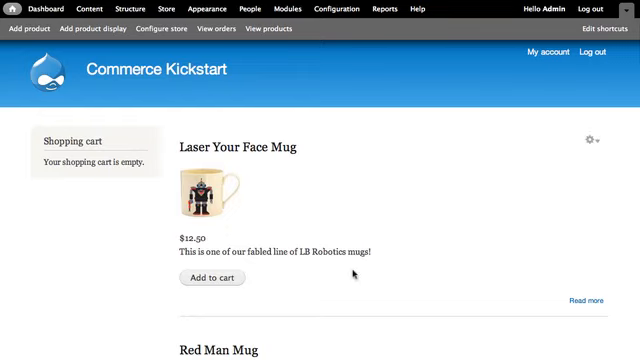
mouse_move(247, 252)
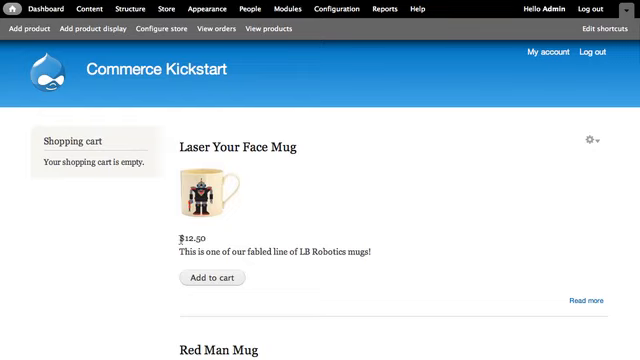
mouse_move(402, 259)
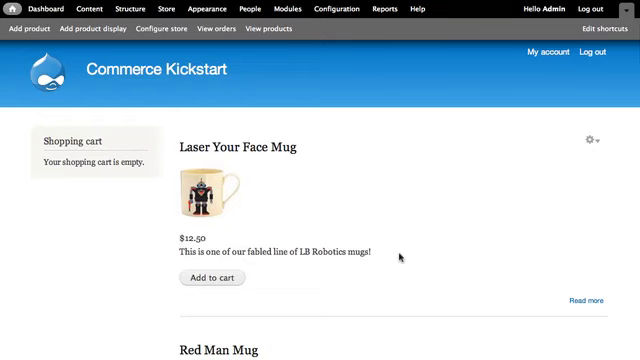
mouse_move(544, 113)
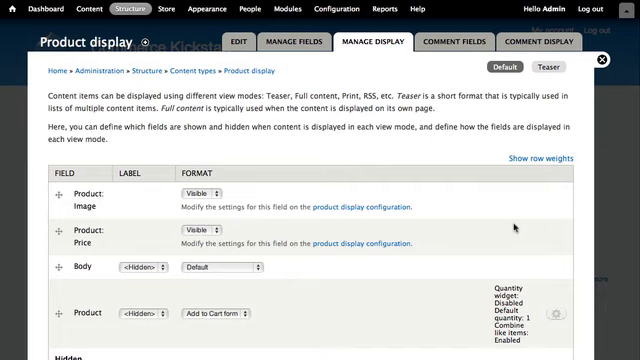
mouse_move(52, 237)
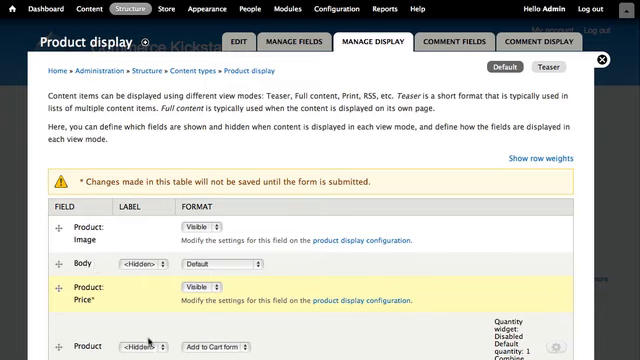
mouse_move(148, 347)
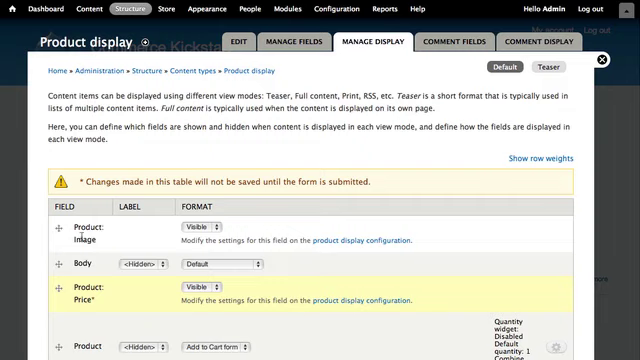
mouse_move(88, 335)
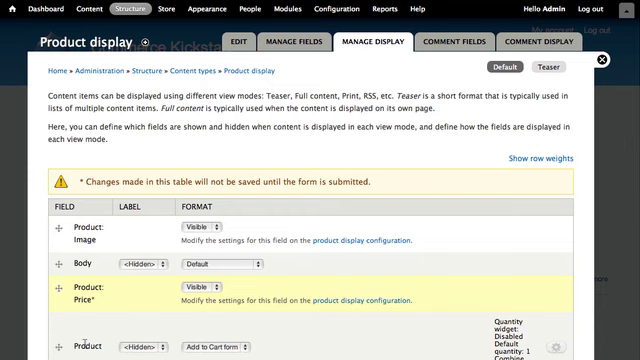
Step: Save the default display layout with Product: Price placed below Body
scroll(down, 3)
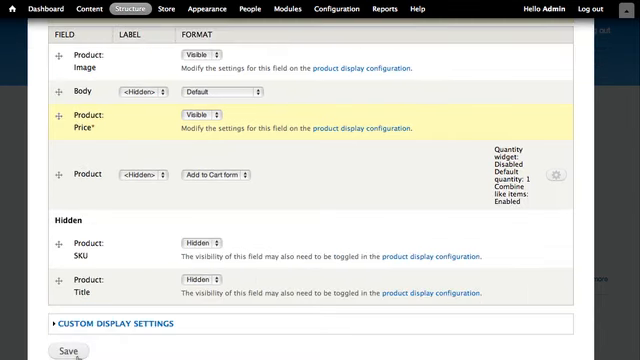
mouse_move(473, 350)
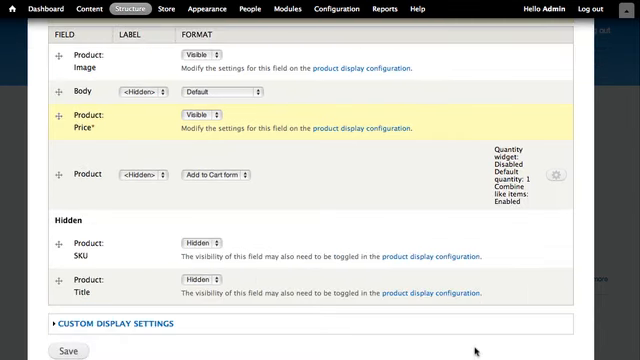
click(63, 351)
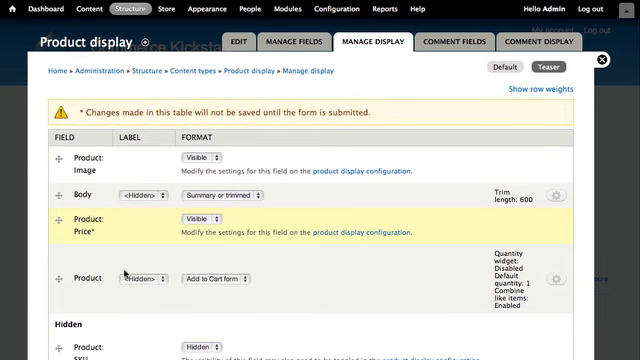
Step: Save the Teaser layout with Price below Body and review Laser Your Face Mug's page
scroll(down, 3)
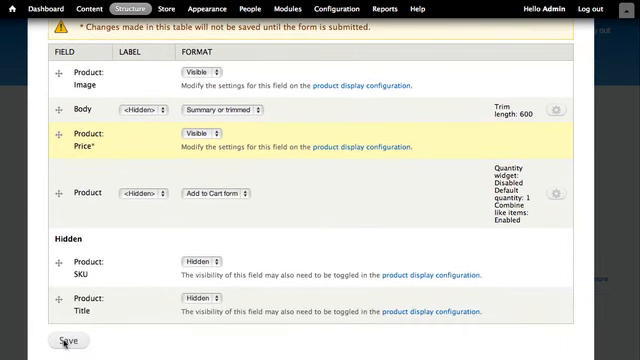
click(62, 340)
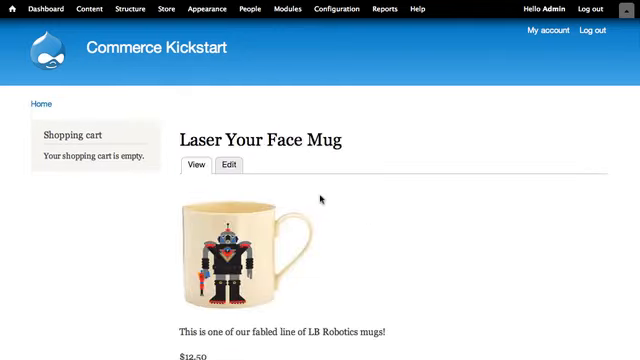
scroll(down, 3)
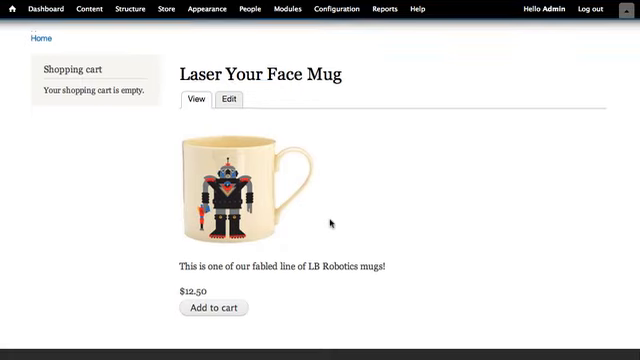